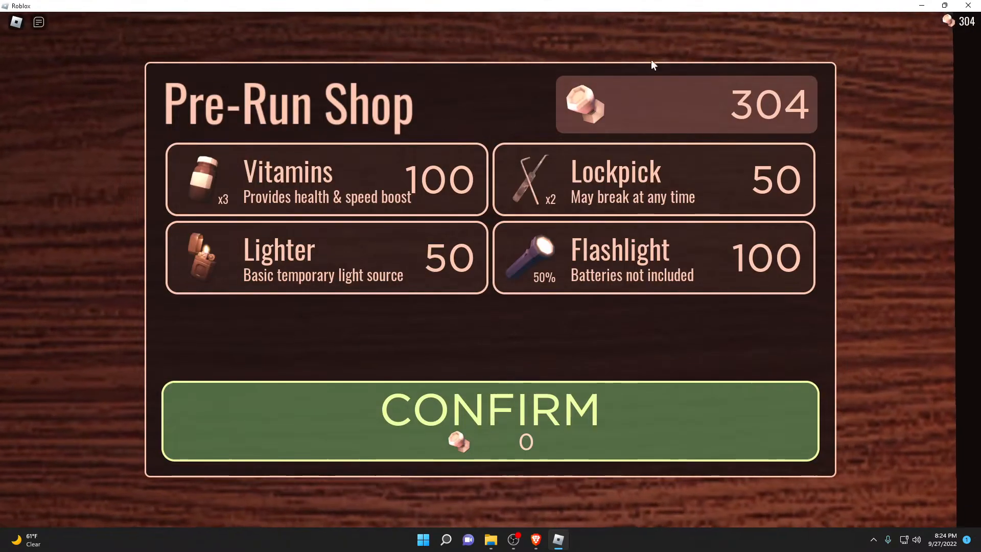
Step: Confirm the pre-run shop with nothing bought to start the DOORS run
{"action": "left_click", "coordinate": [490, 420]}
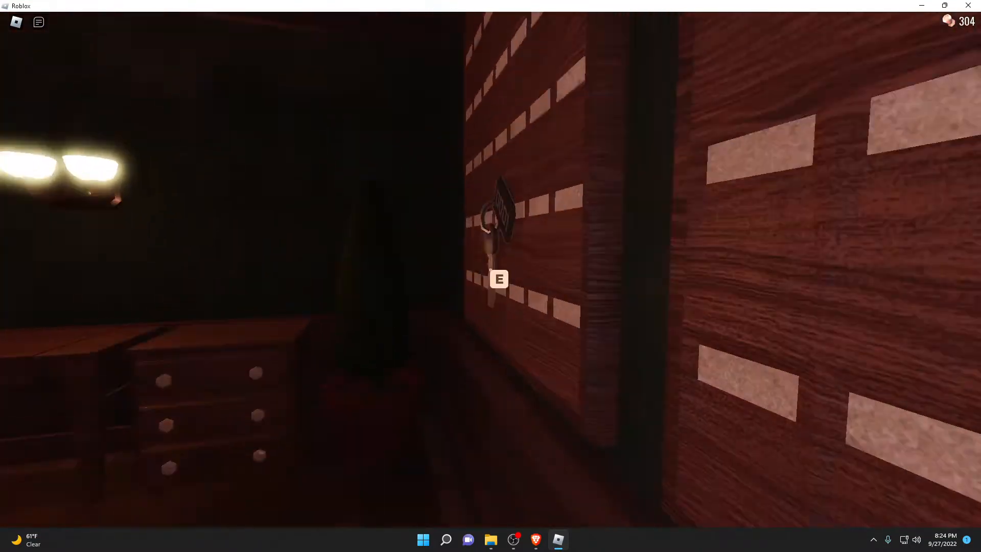
Step: Grab the key from the wall with E before heading through the dim rooms
{"action": "key", "text": "e"}
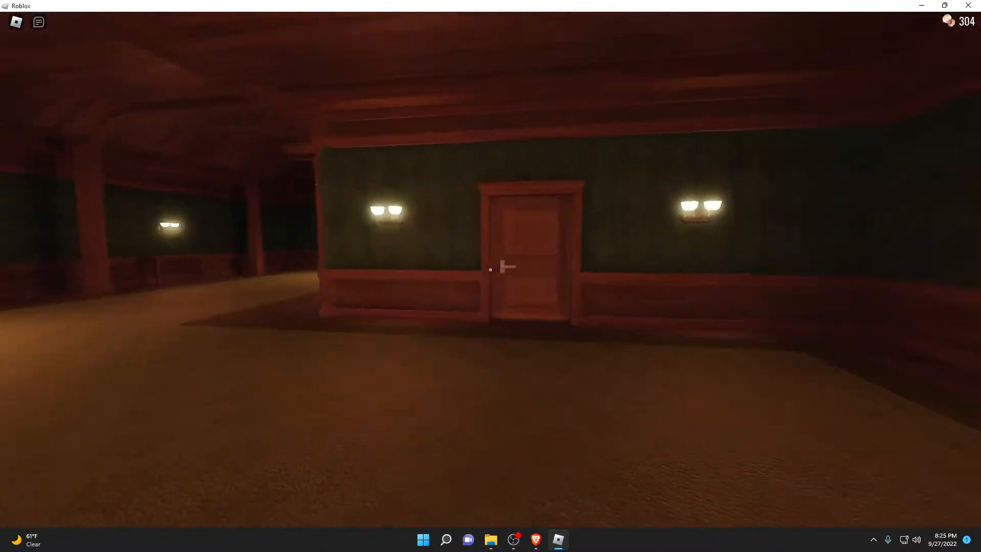
{"action": "mouse_move", "coordinate": [490, 270]}
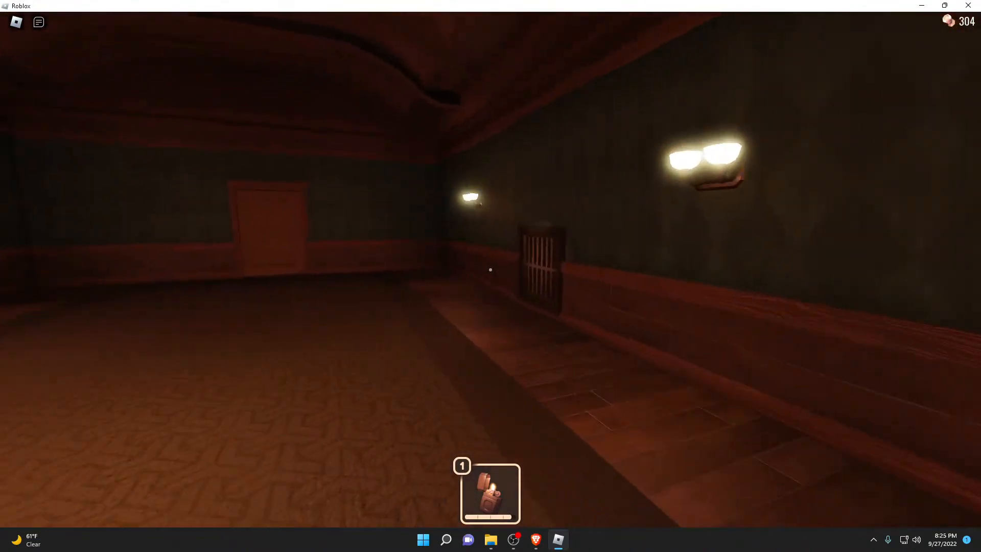
{"action": "mouse_move", "coordinate": [490, 270]}
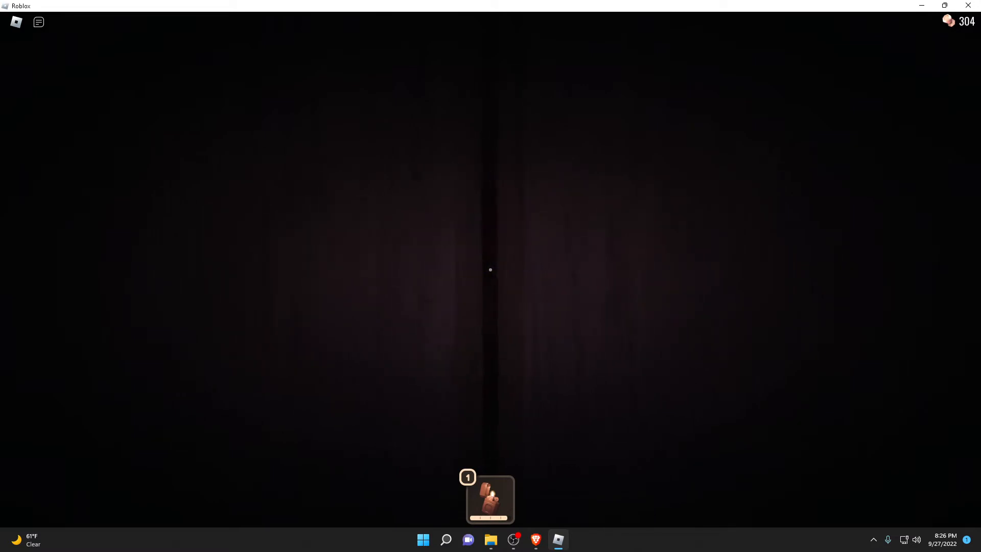
Step: Pause into the Roblox settings and set the volume to the third level
{"action": "key", "text": "Escape"}
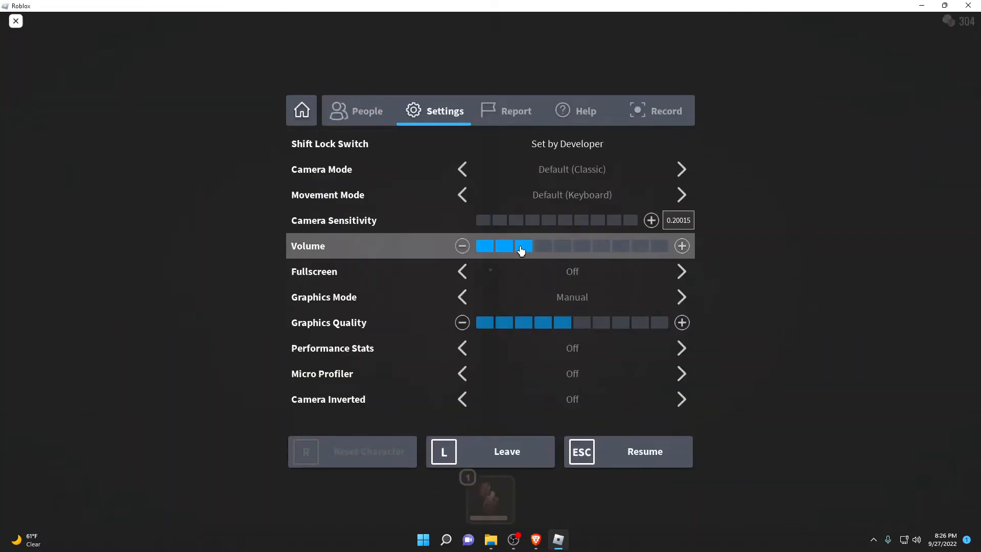
{"action": "left_click", "coordinate": [627, 450]}
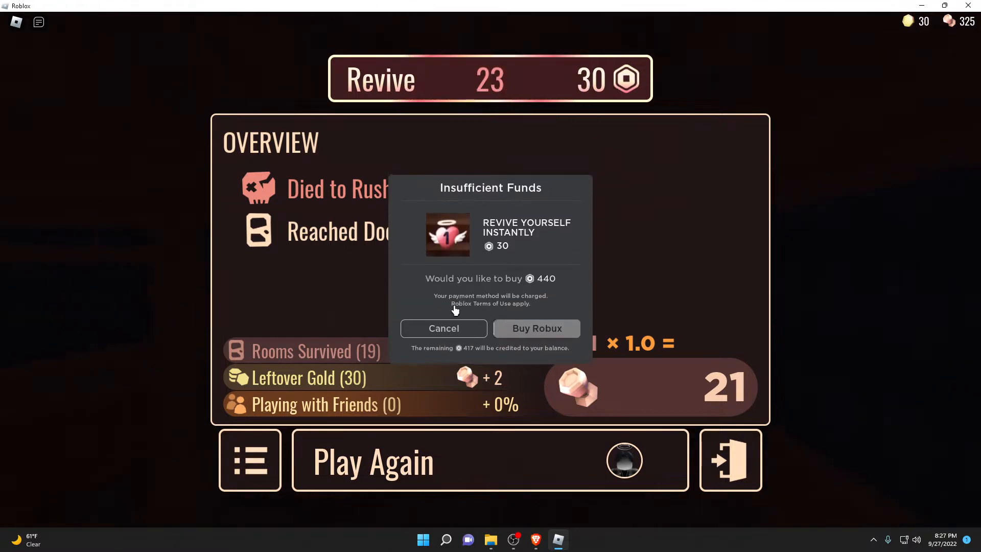
Step: Decline buying Robux for a revive in the Insufficient Funds dialog
{"action": "left_click", "coordinate": [443, 328]}
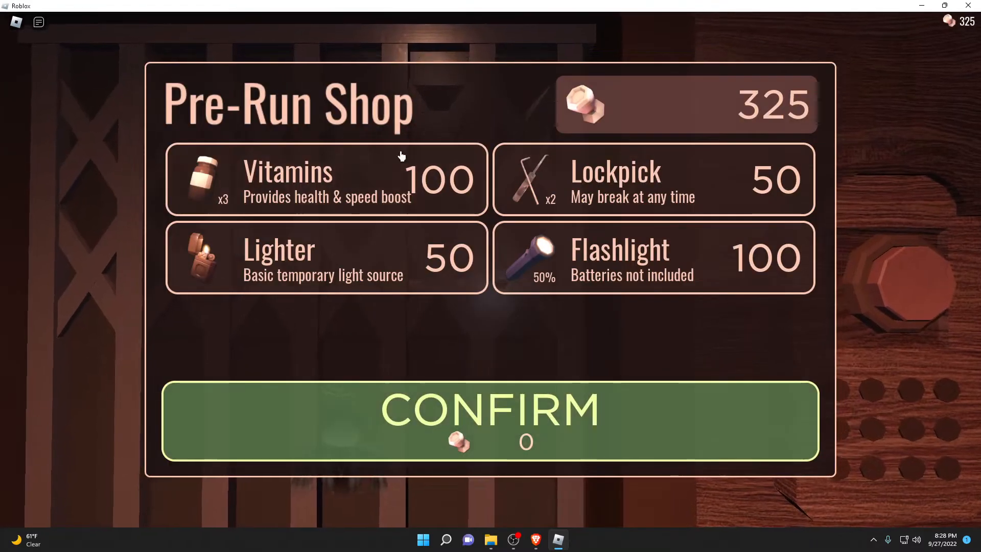
Step: Confirm the shop with nothing bought, pull the brick-wall handle and pick up the gold pile
{"action": "left_click", "coordinate": [489, 419]}
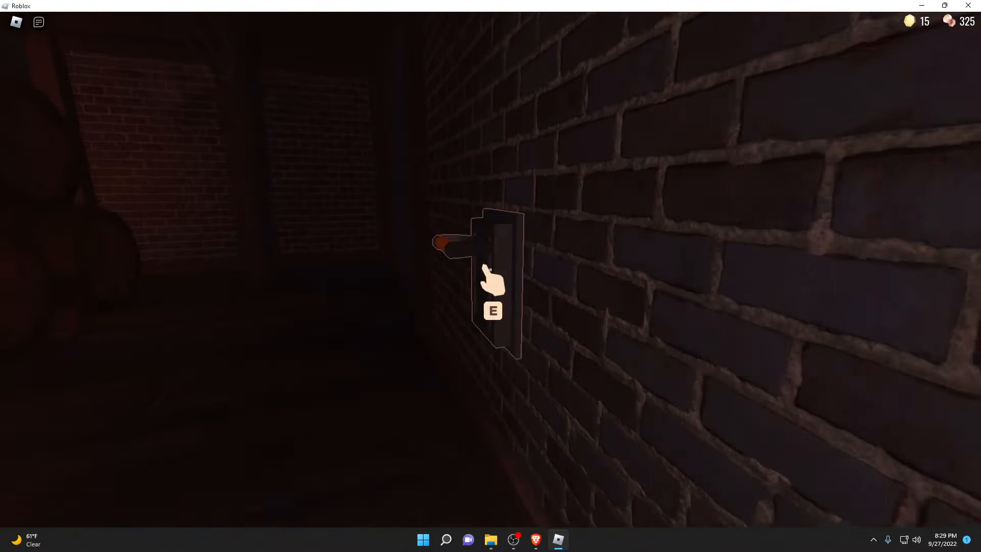
{"action": "key", "text": "e"}
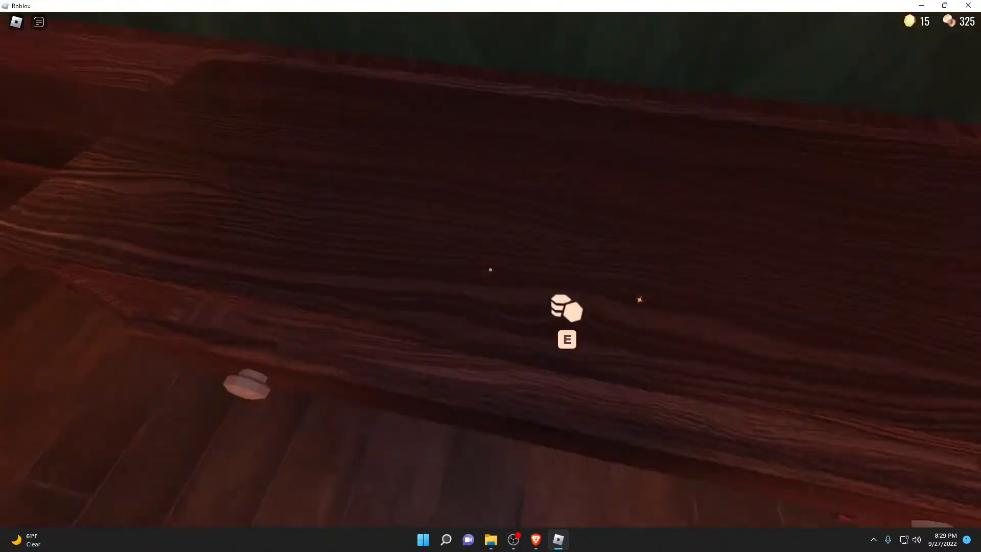
{"action": "key", "text": "e"}
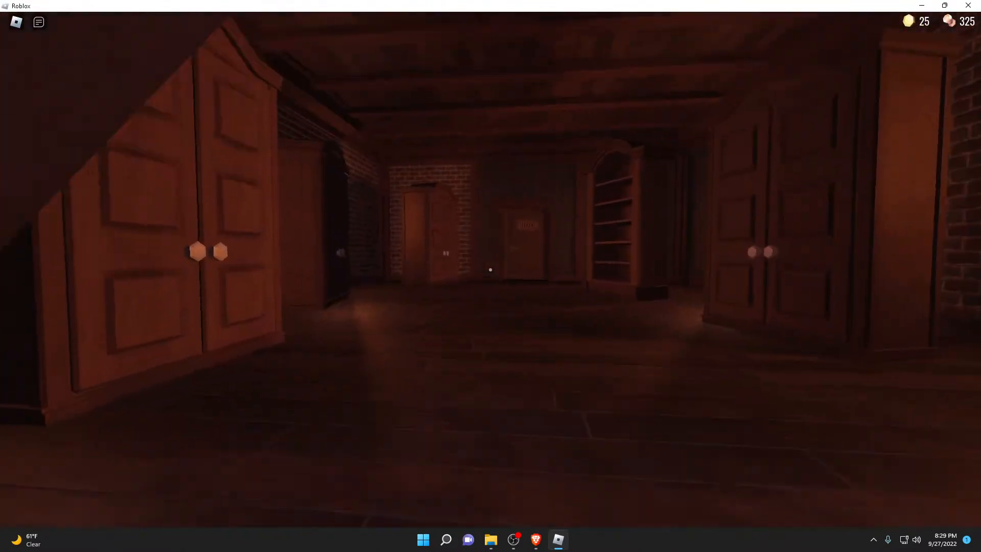
{"action": "mouse_move", "coordinate": [490, 269]}
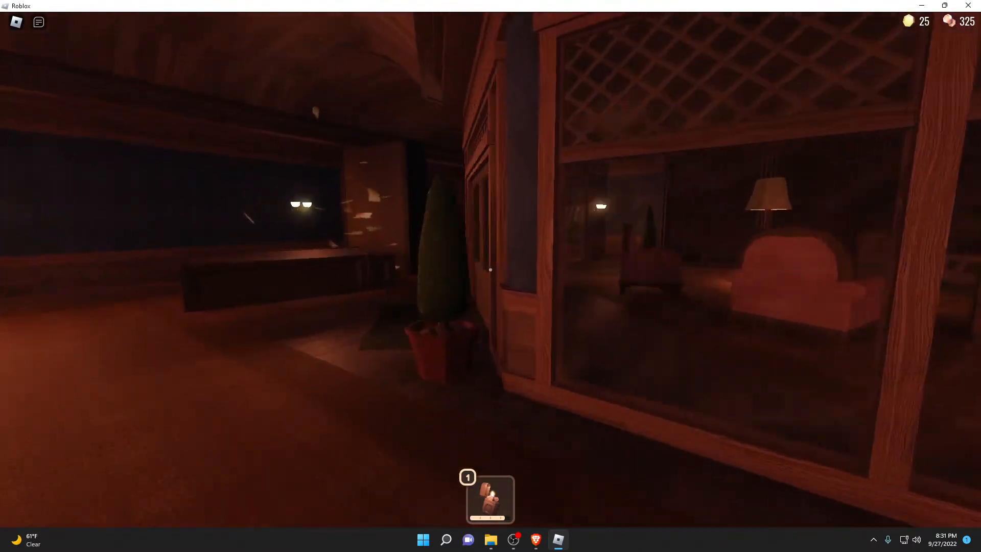
{"action": "mouse_move", "coordinate": [491, 270]}
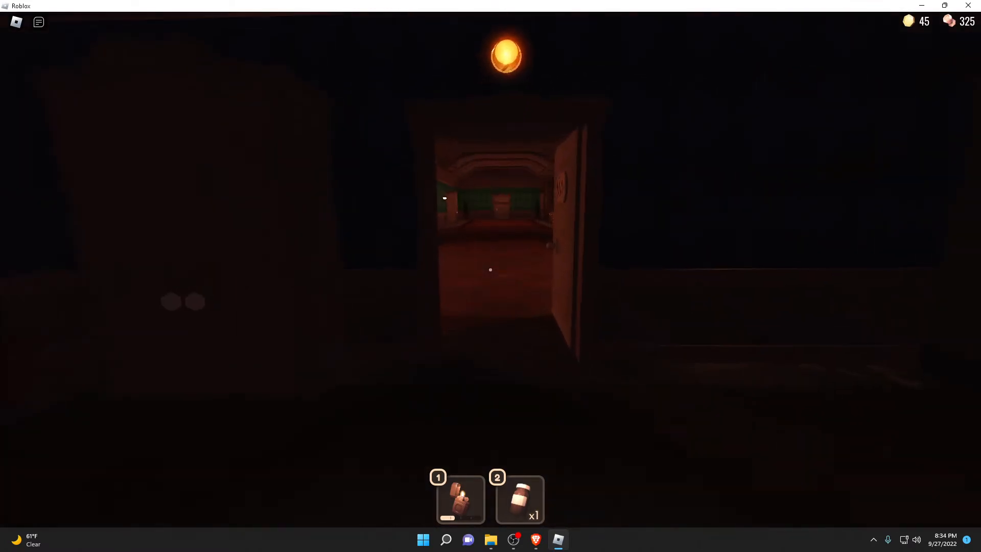
Step: Walk forward through the open door toward the eye-covered wooden hallway
{"action": "key", "text": "w"}
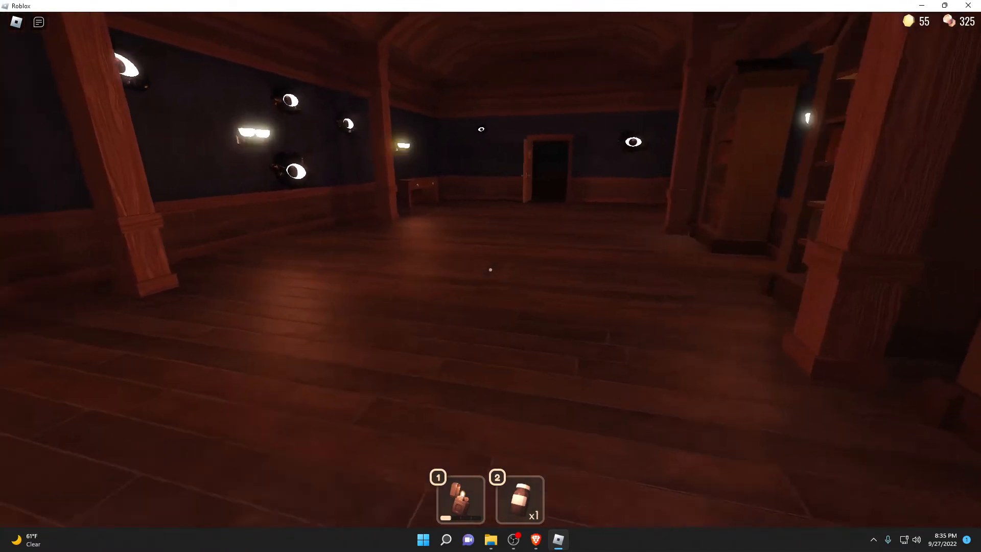
Step: Walk forward up to door 0046 to push it open
{"action": "key", "text": "w"}
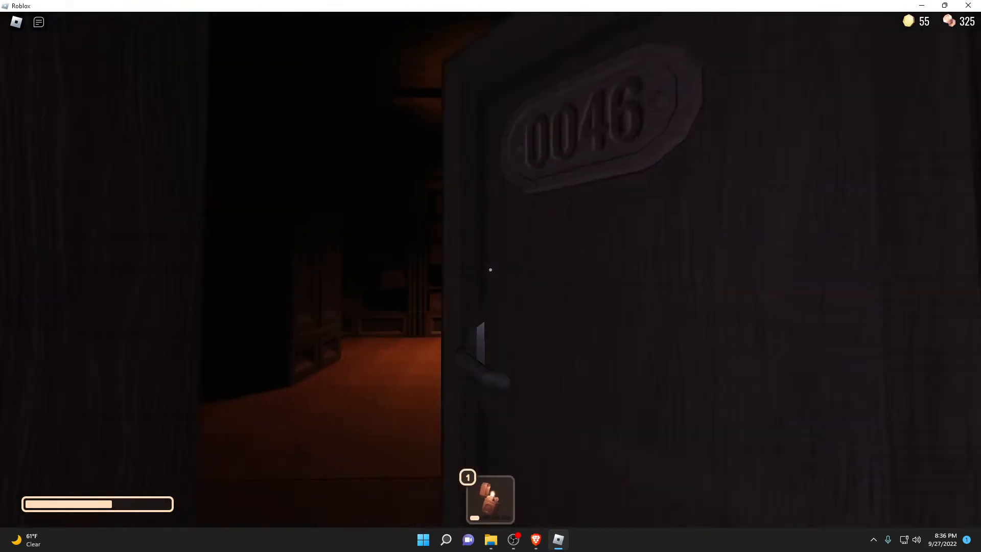
{"action": "mouse_move", "coordinate": [491, 270]}
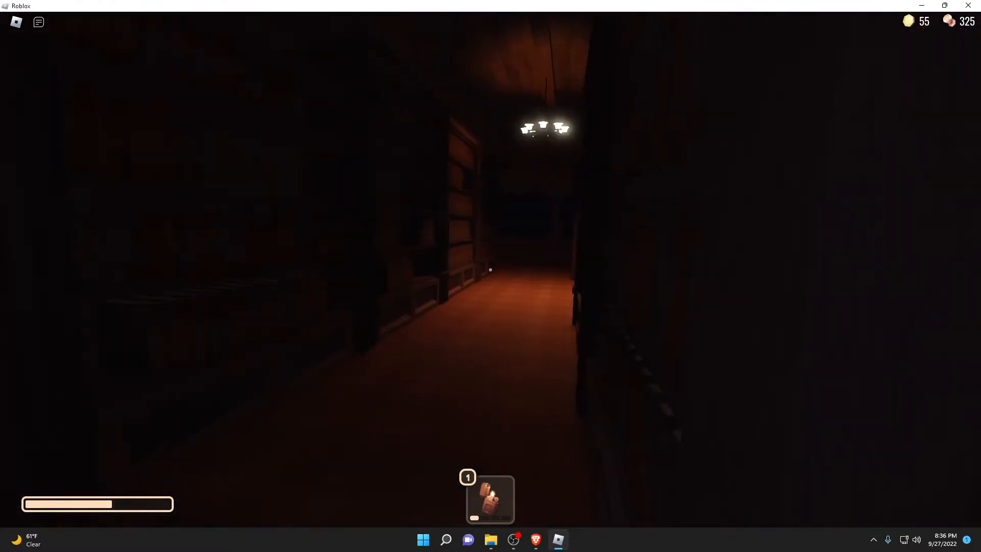